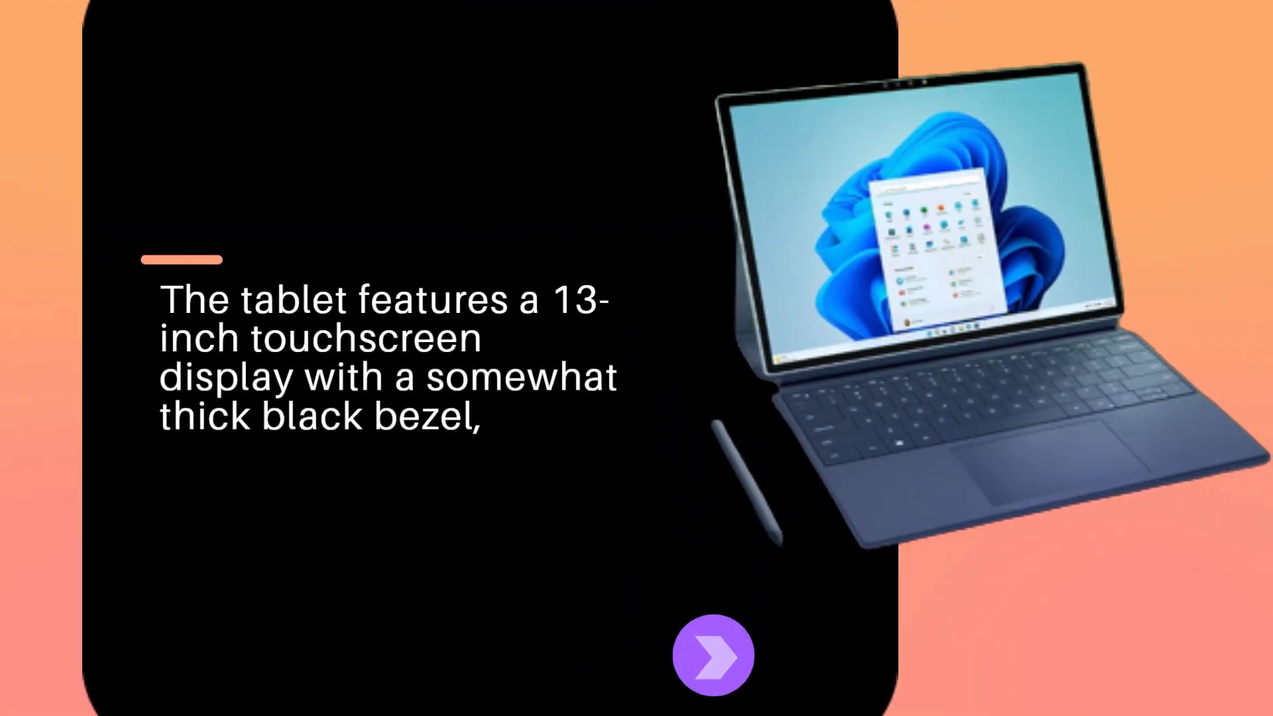
left_click(713, 654)
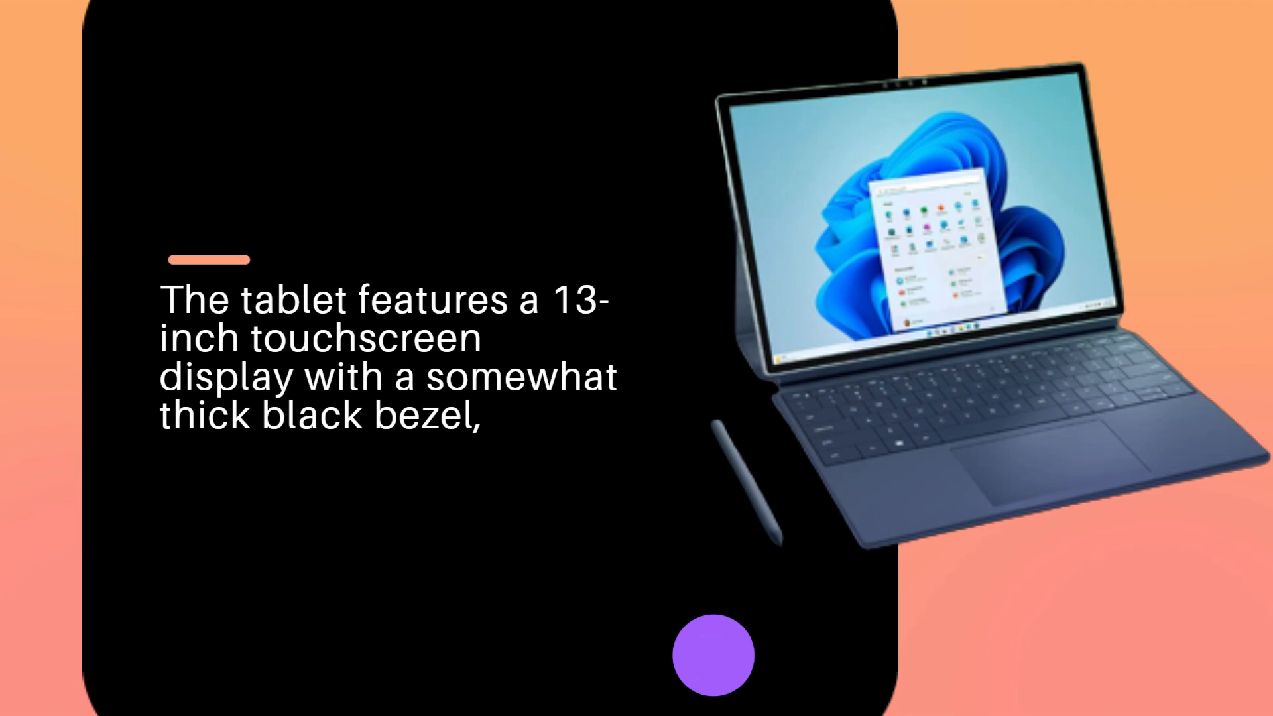
left_click(712, 655)
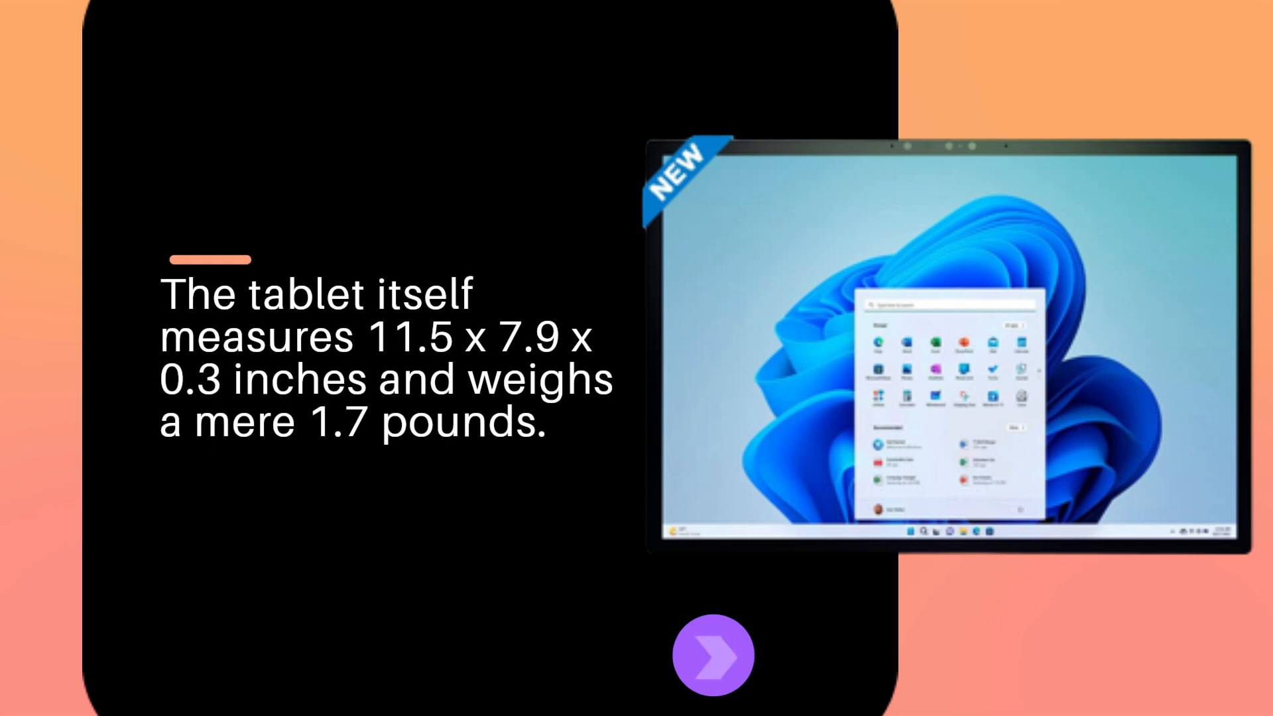
left_click(712, 654)
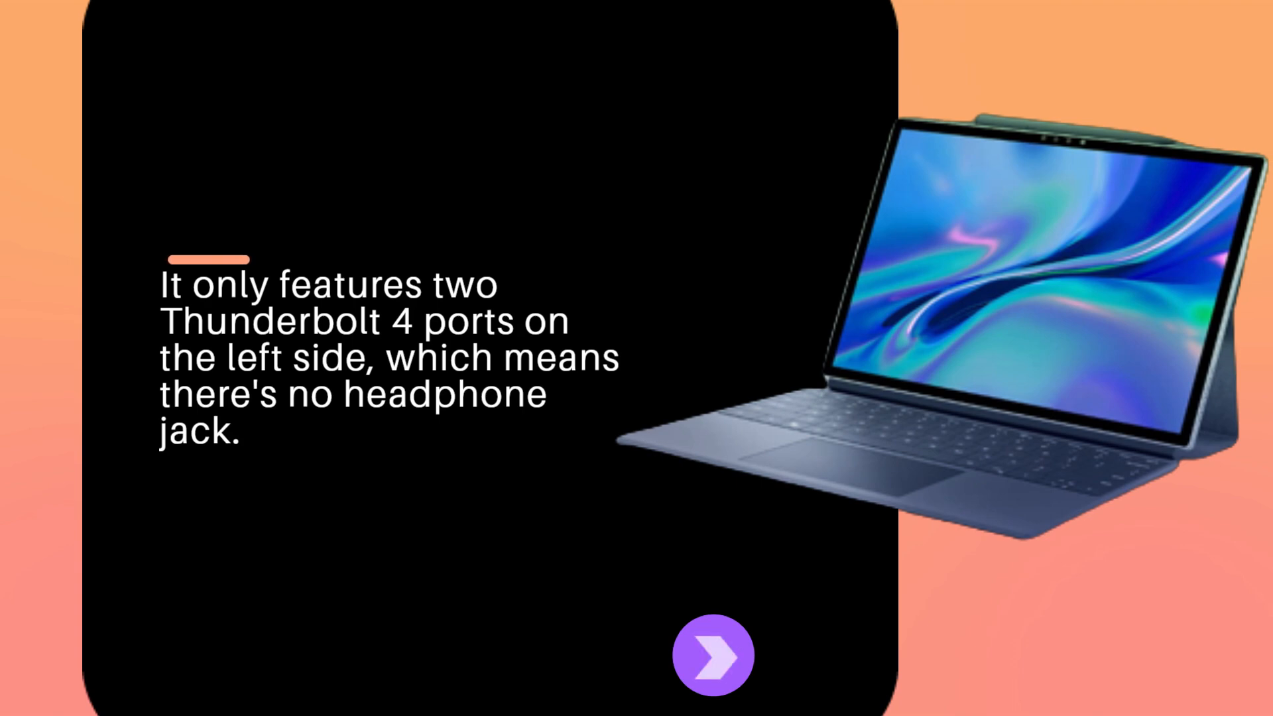
left_click(712, 655)
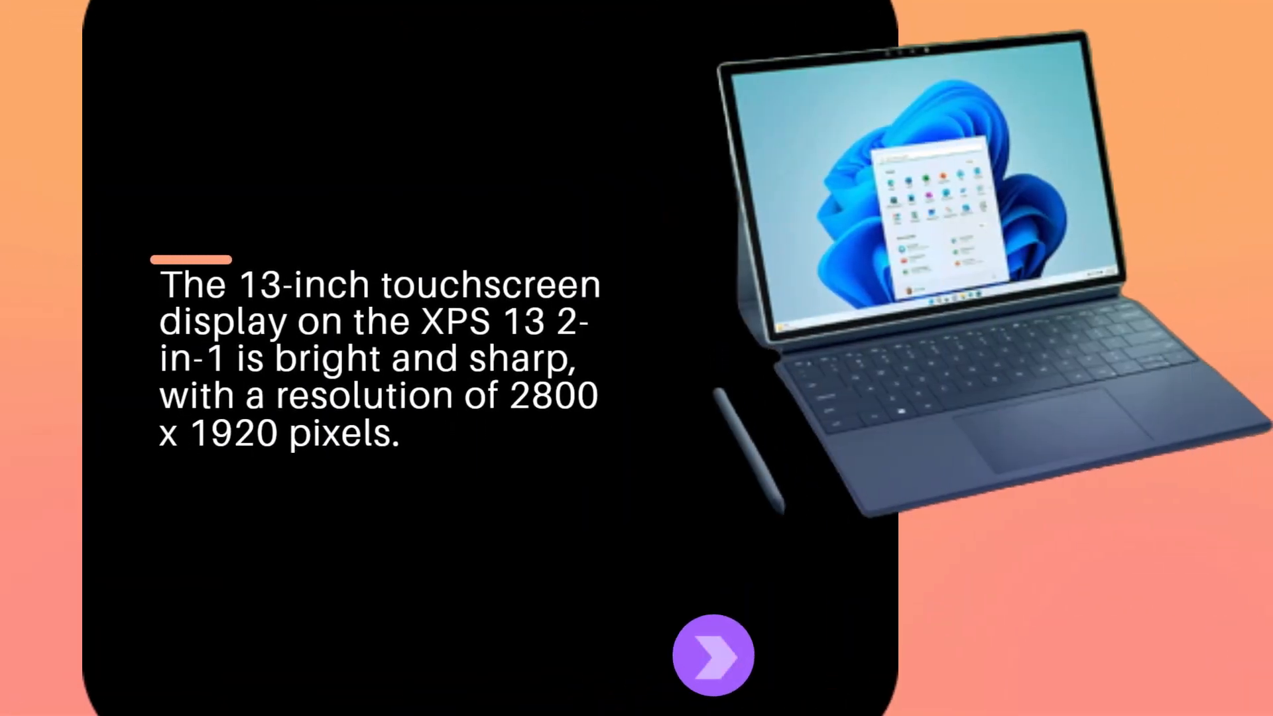
left_click(712, 655)
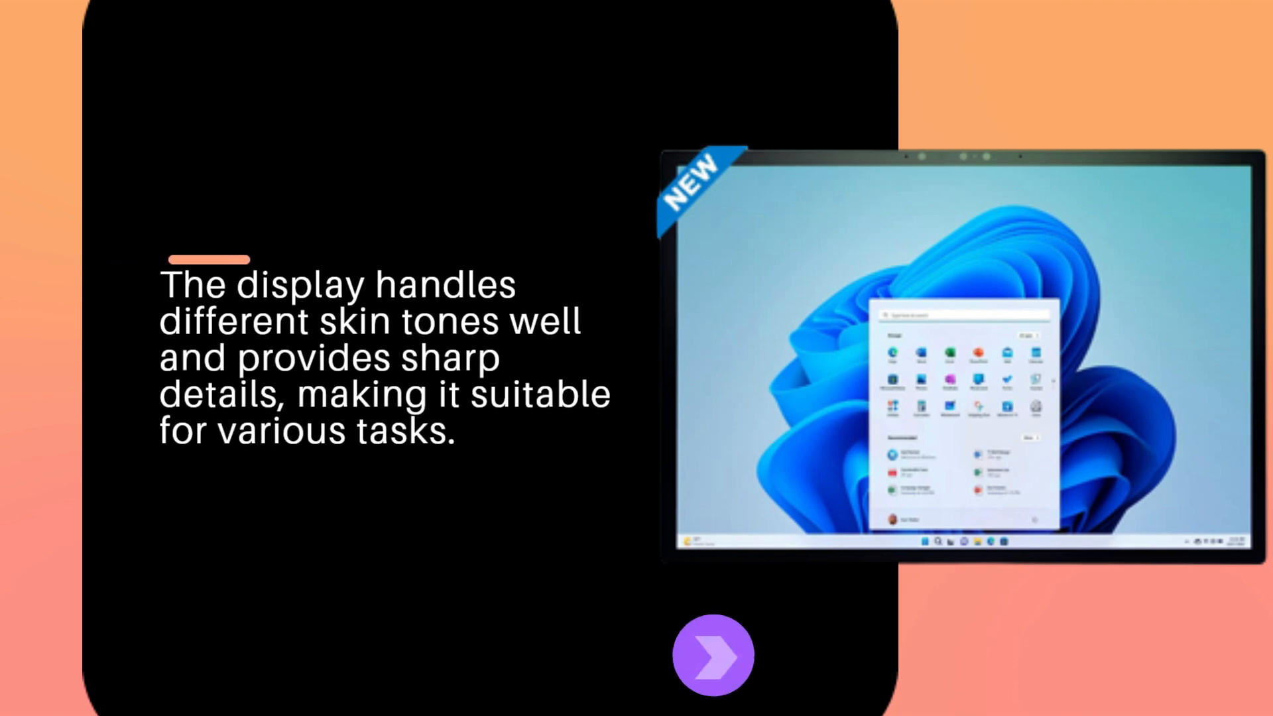
left_click(713, 655)
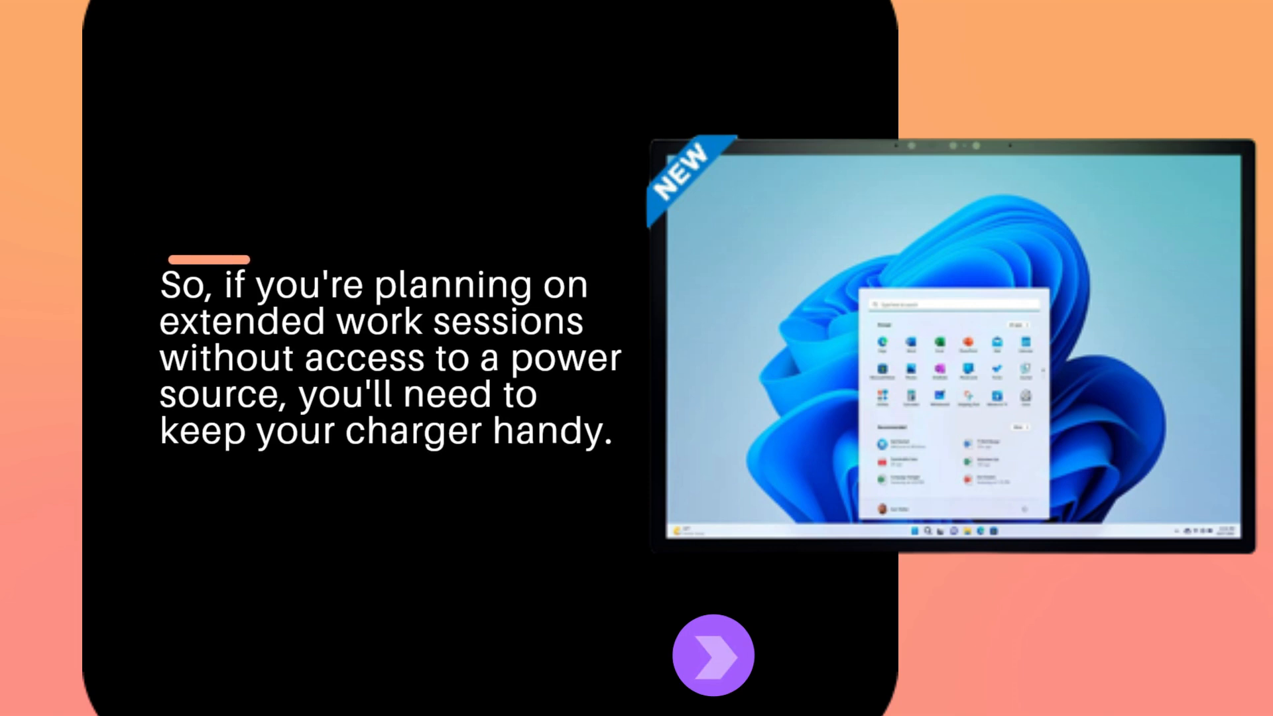
left_click(712, 655)
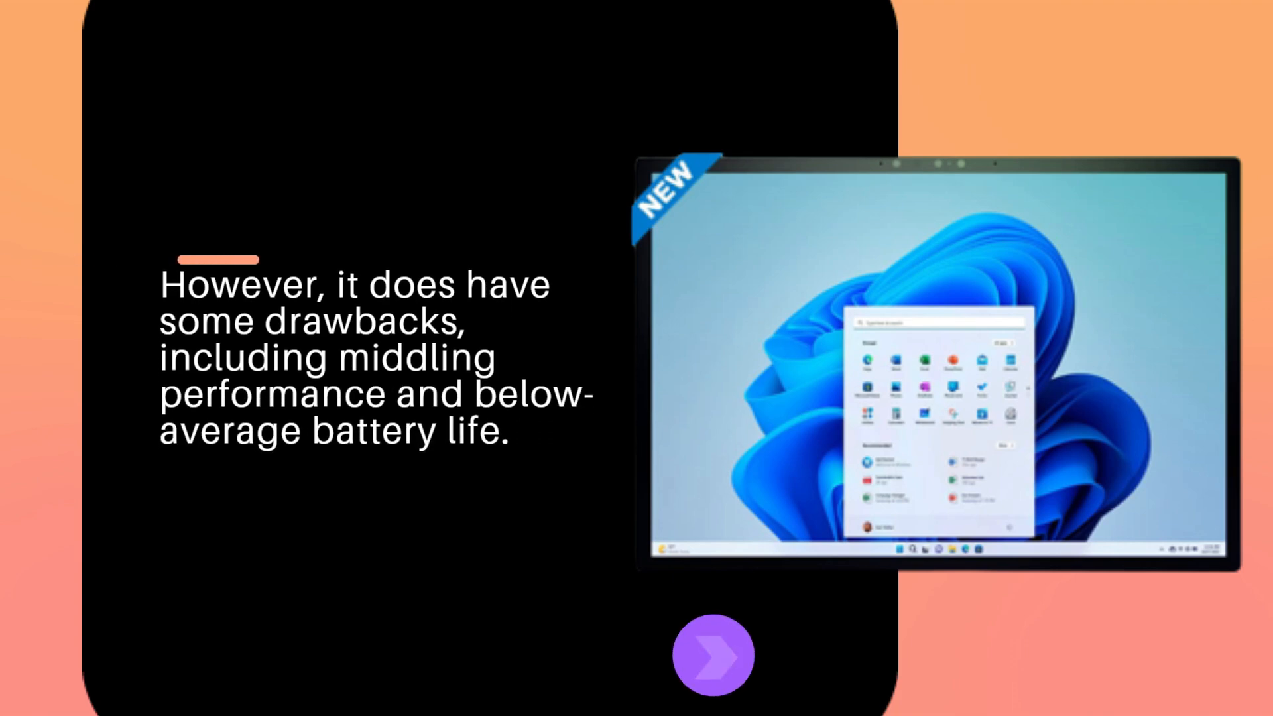
left_click(713, 655)
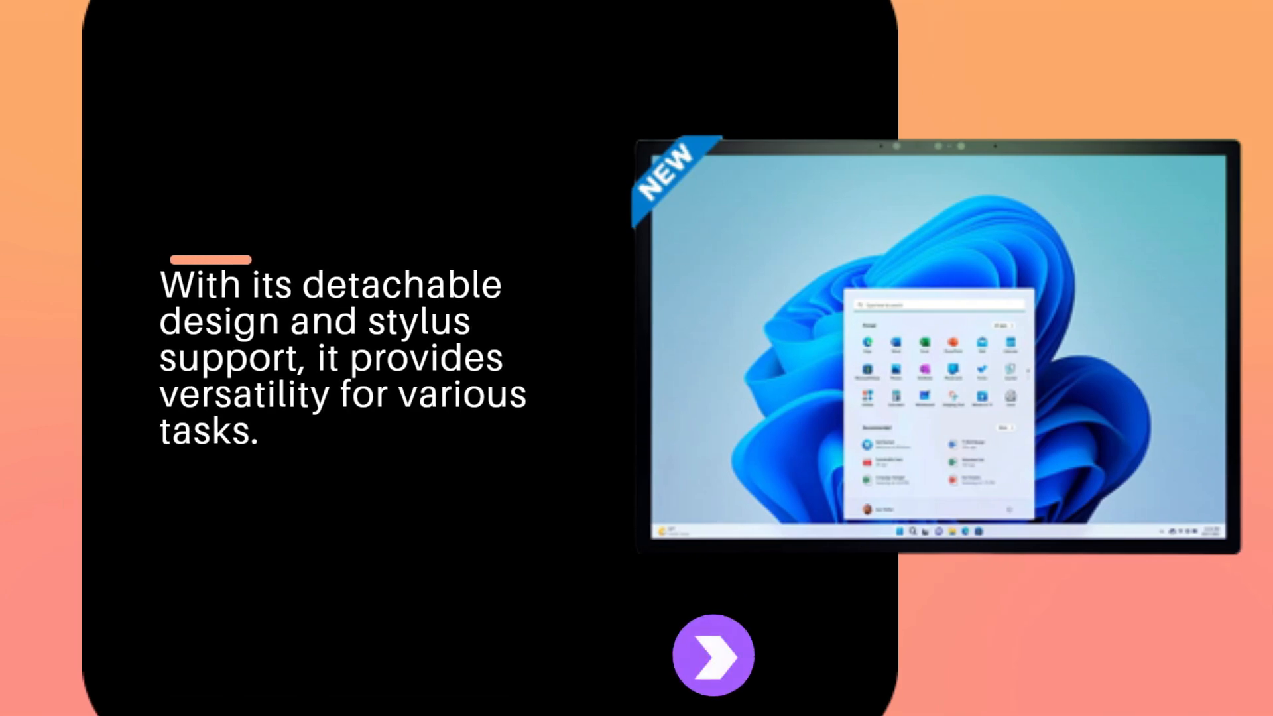
left_click(712, 654)
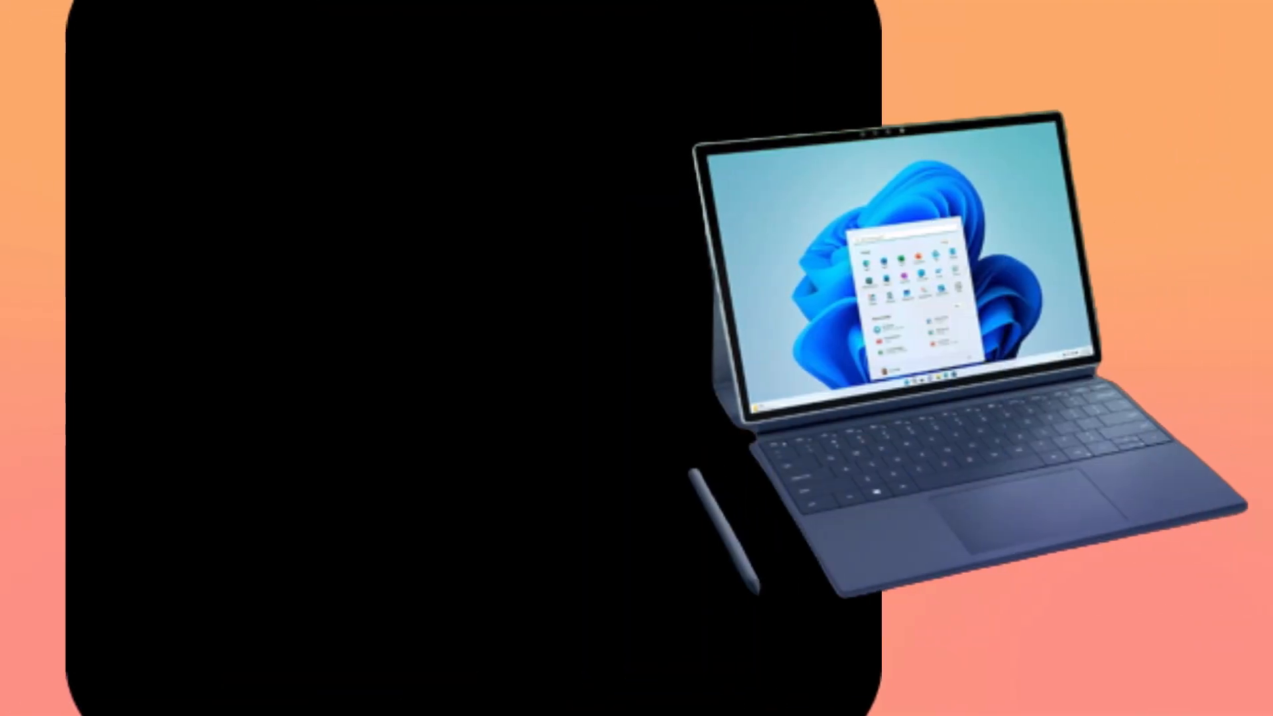